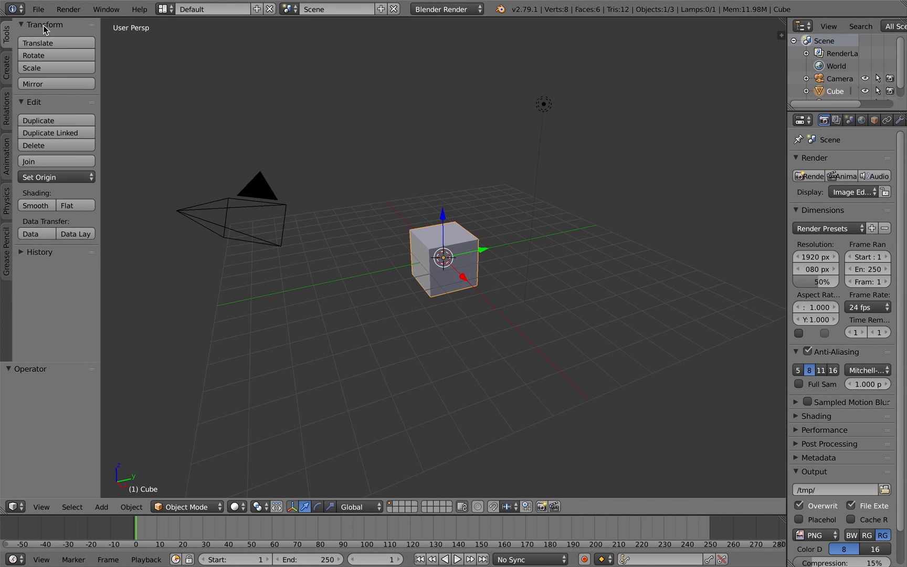
# Bring up the File menu to reach the recently opened NebulaNode projects.
pyautogui.click(38, 9)
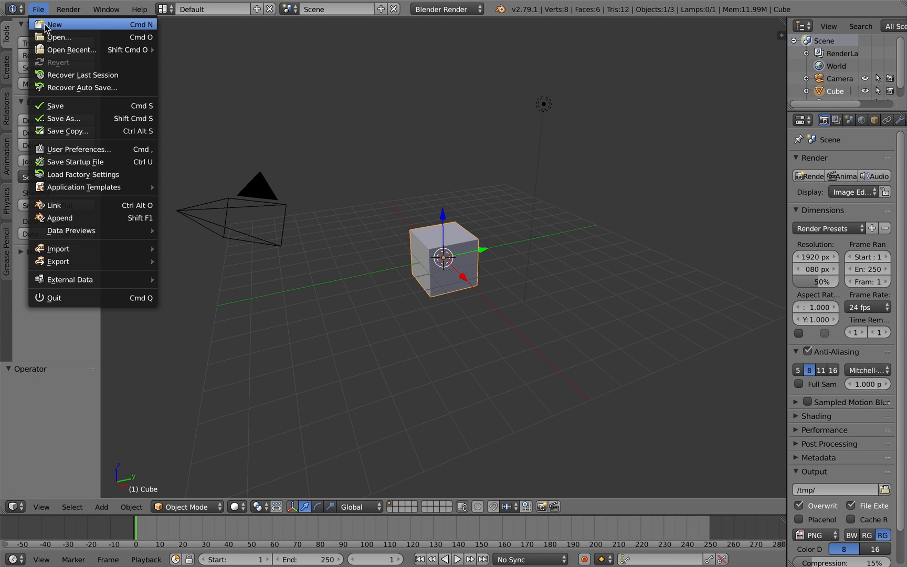
pyautogui.moveTo(71, 50)
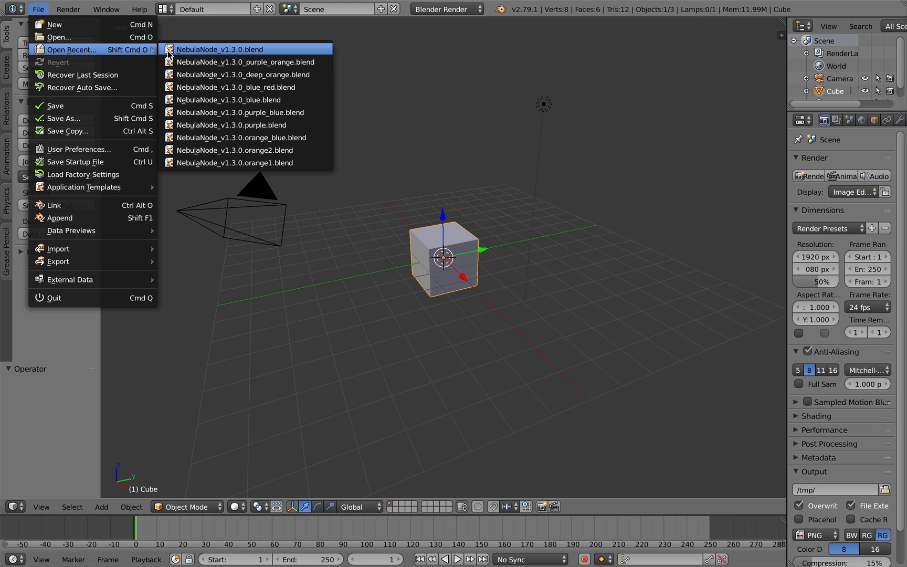
# Load NebulaNode_v1.3.0.blend from Open Recent and zoom out on its world node setup.
pyautogui.click(220, 49)
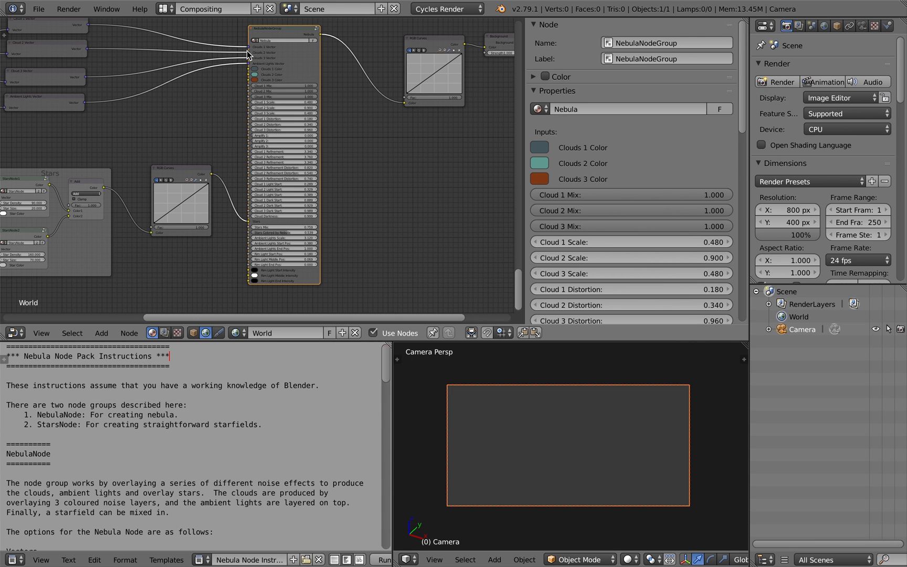
pyautogui.moveTo(412, 229)
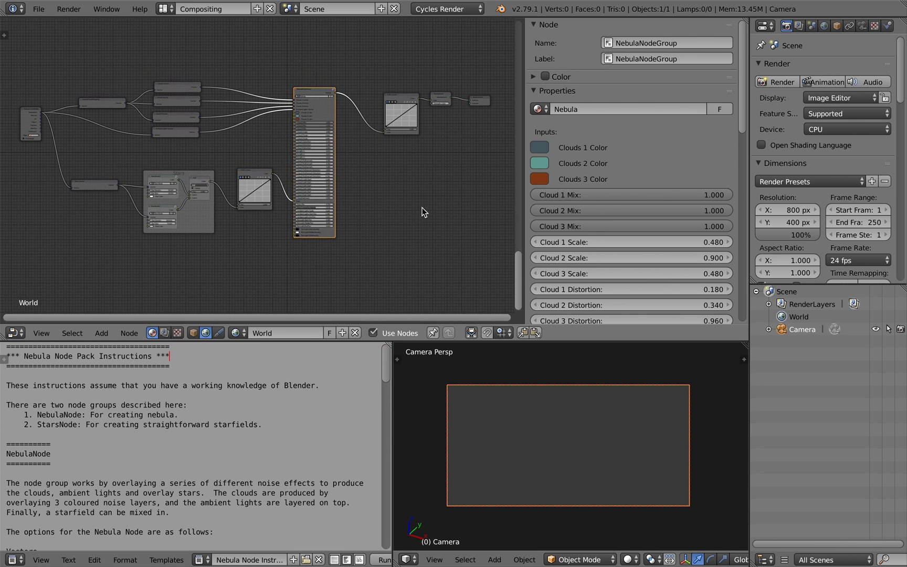
pyautogui.scroll(-3)
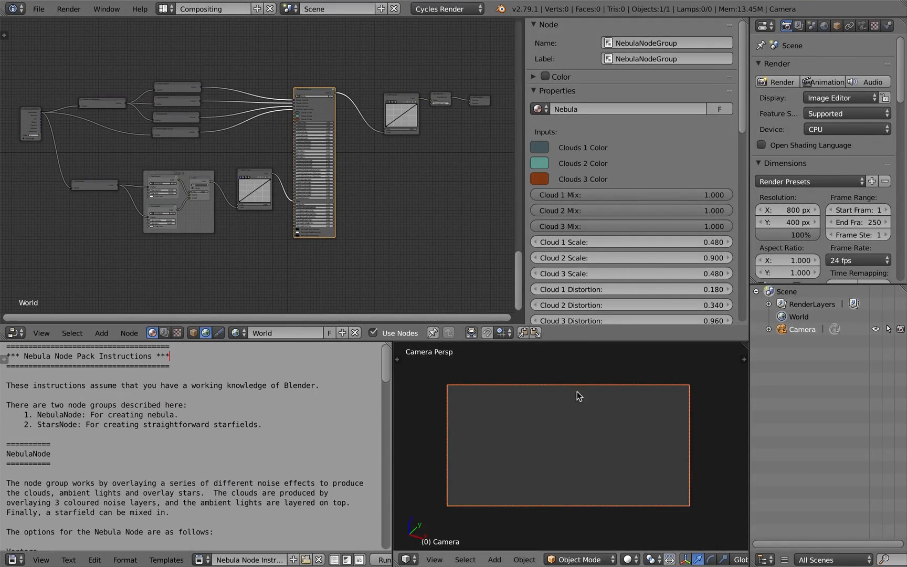
# Switch the camera view's Viewport Shading to Rendered for a live Cycles nebula preview.
pyautogui.click(630, 559)
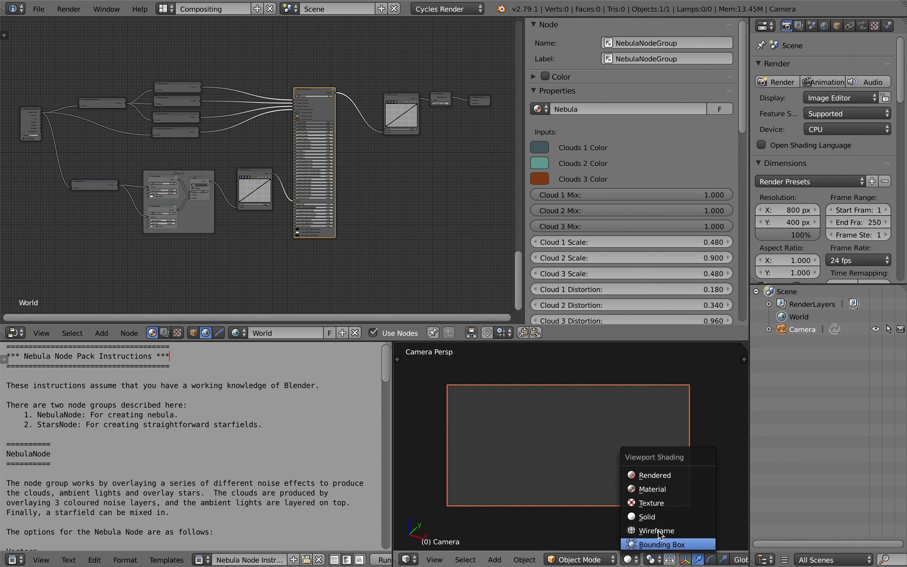
pyautogui.click(654, 475)
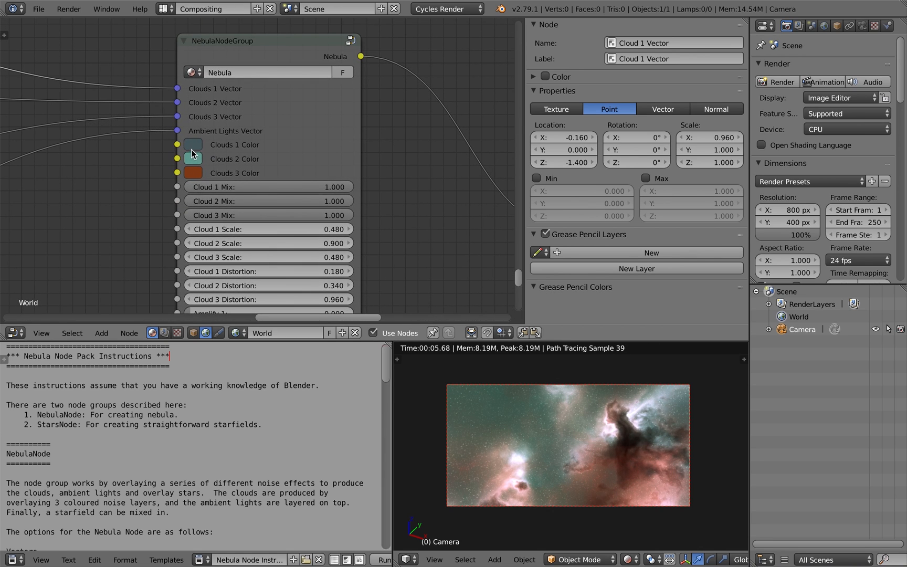
# Make the first cloud layer dark red and set Cloud 2 Scale to 0.860.
pyautogui.click(193, 144)
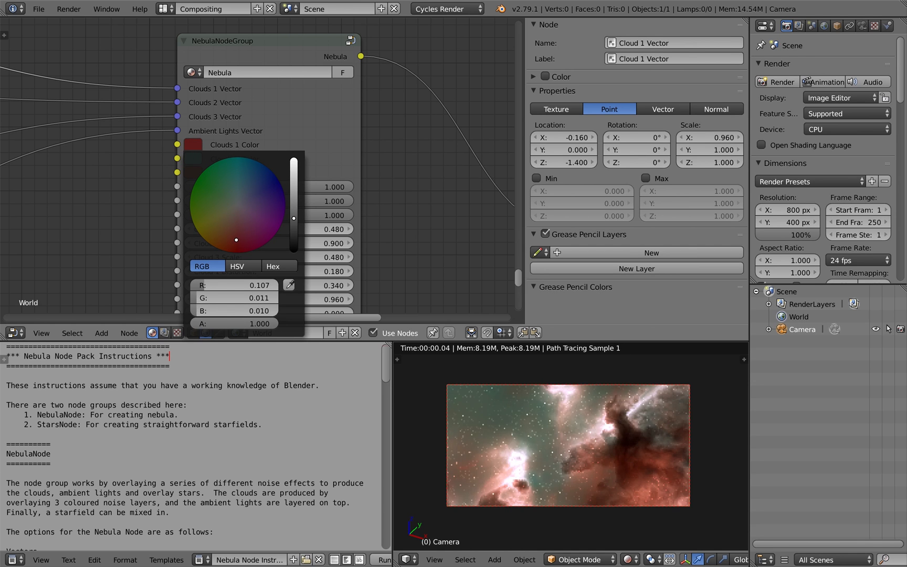
pyautogui.click(216, 221)
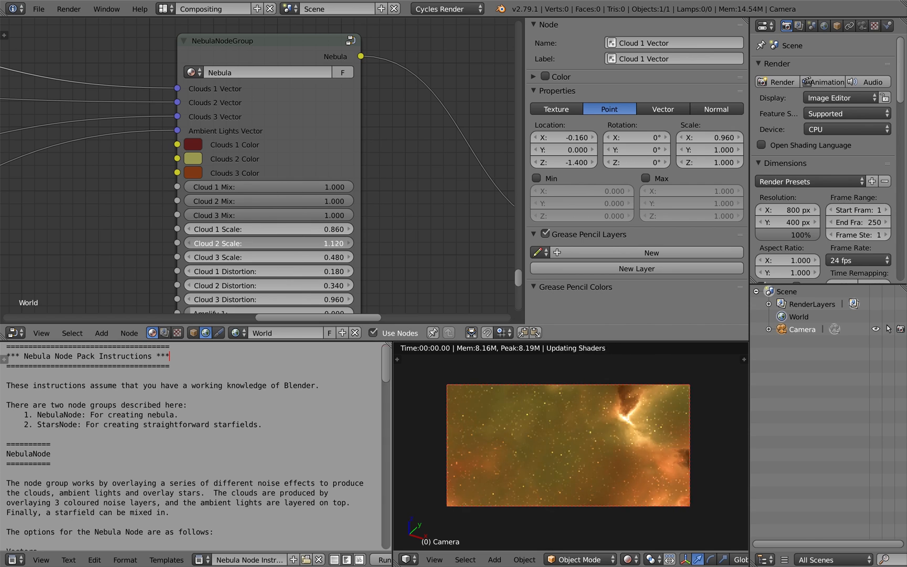
pyautogui.click(268, 244)
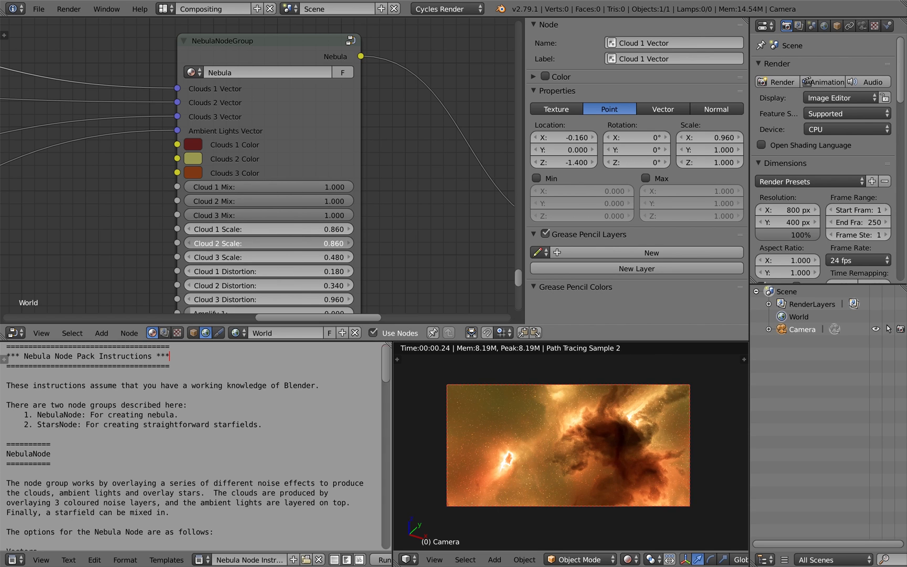
# Recolour the third cloud layer from a trial blue to a muted red and confirm it.
pyautogui.click(192, 145)
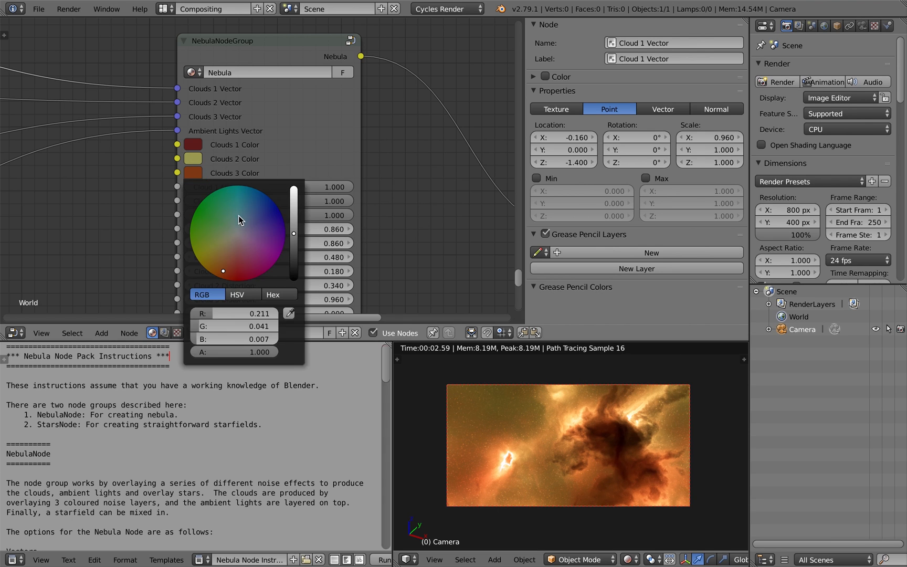
pyautogui.click(251, 213)
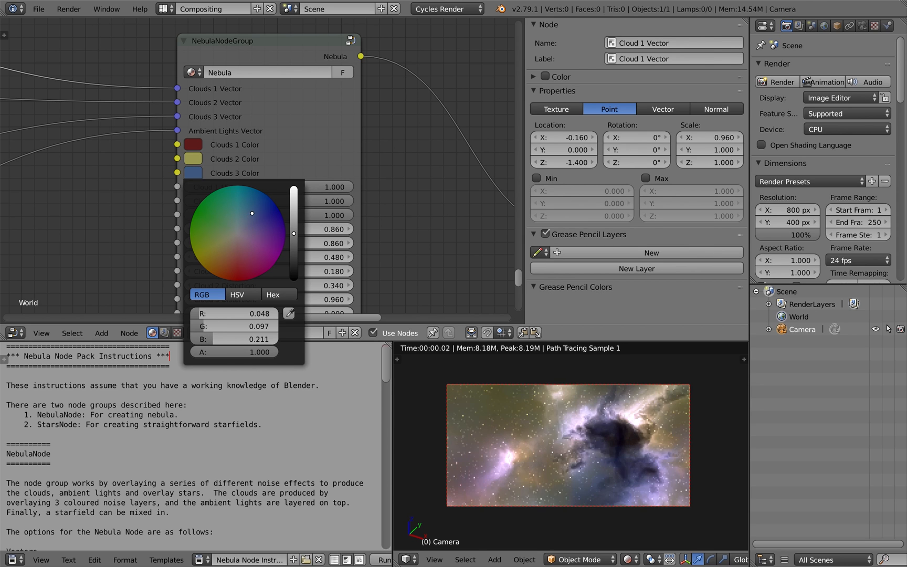
pyautogui.moveTo(252, 213); pyautogui.dragTo(245, 239)
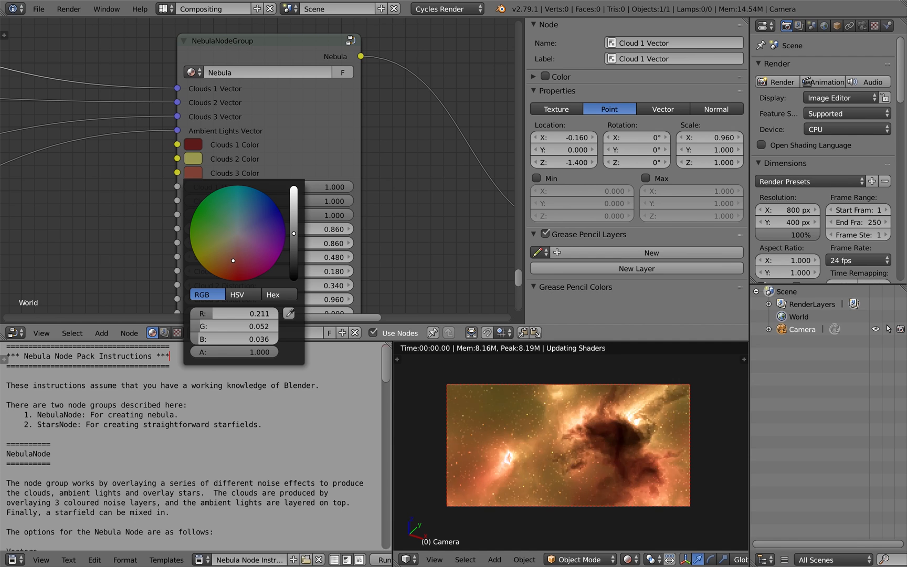
pyautogui.click(391, 214)
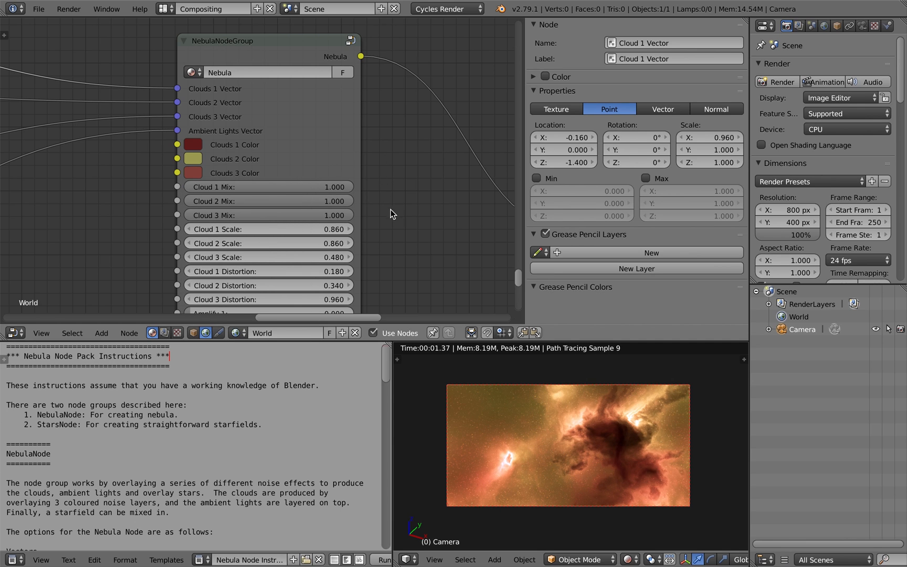
# Set Cloud 2 Scale 0.800, distortions 1.080/0.620/1.080 and all three Amplify values to 1.000.
pyautogui.scroll(-3)
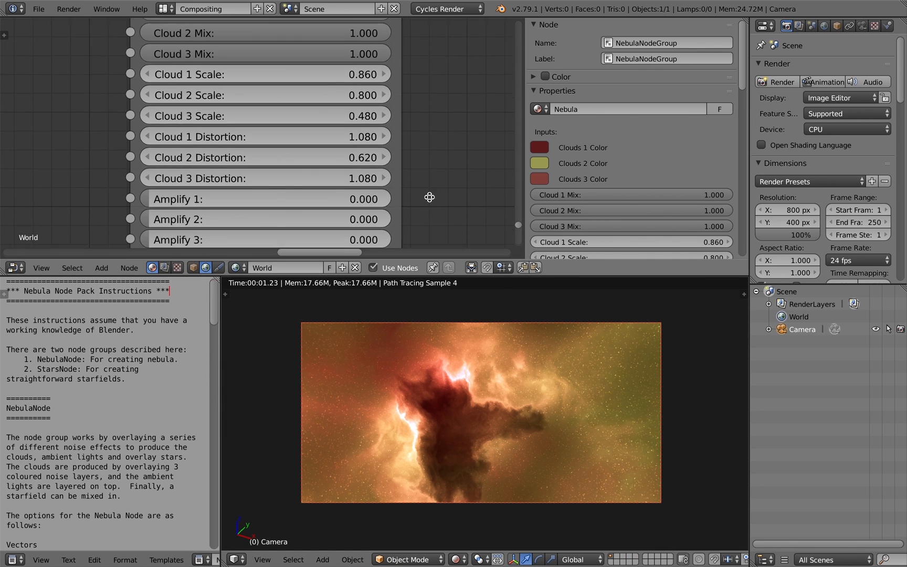
pyautogui.scroll(-3)
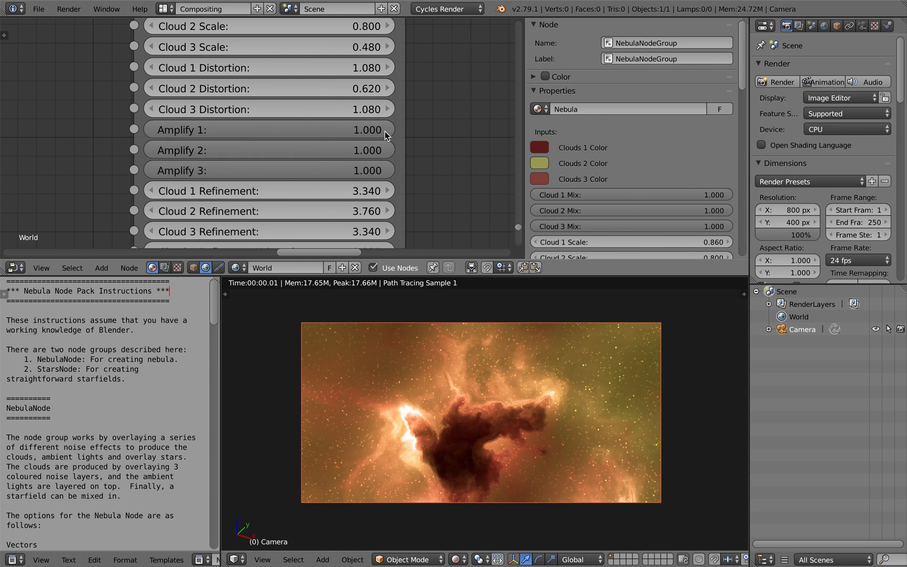
# Set cloud refinements 4.020/2.580/4.020 and light starts 0.309/0.349/0.409.
pyautogui.scroll(-3)
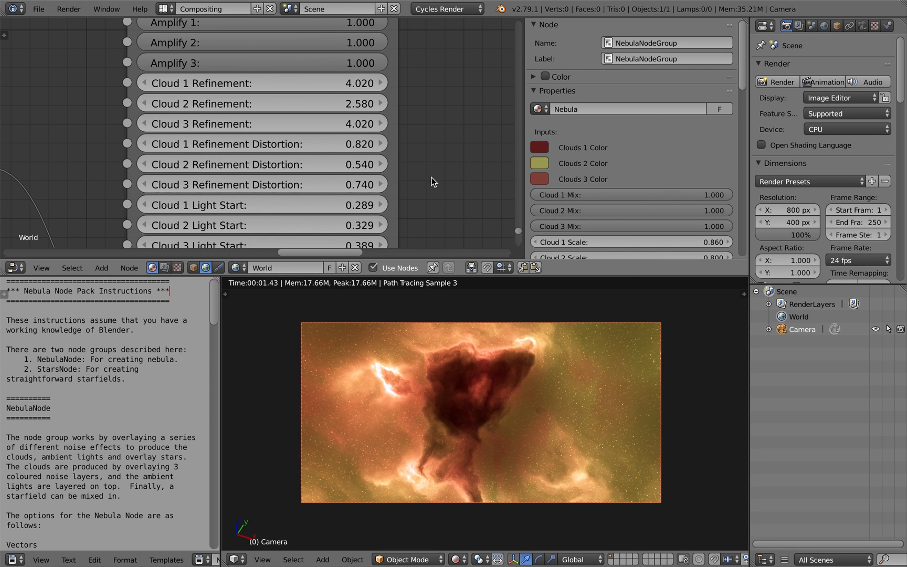
pyautogui.scroll(-3)
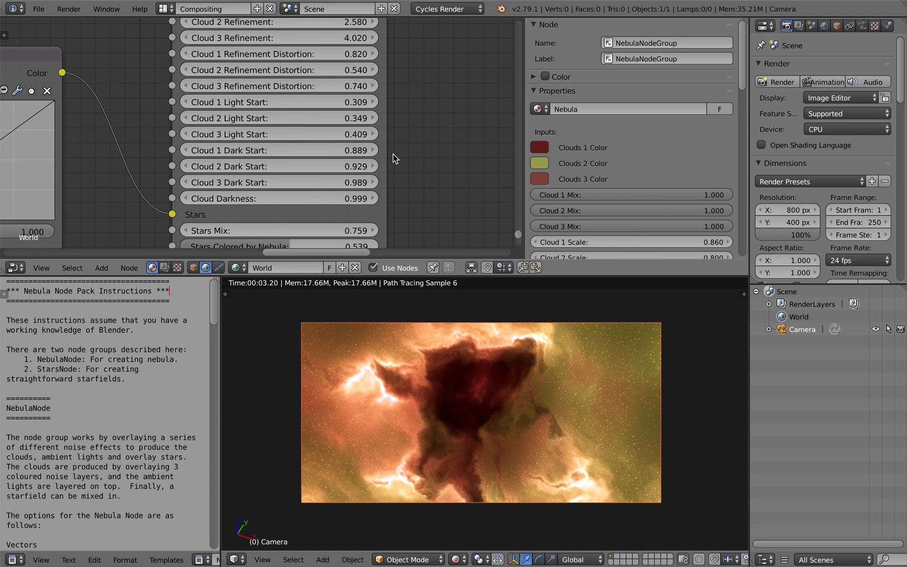
# Lower Cloud 1 Light Start to 0.209 and Cloud 1 Dark Start to 0.289 for a deep red nebula.
pyautogui.click(278, 150)
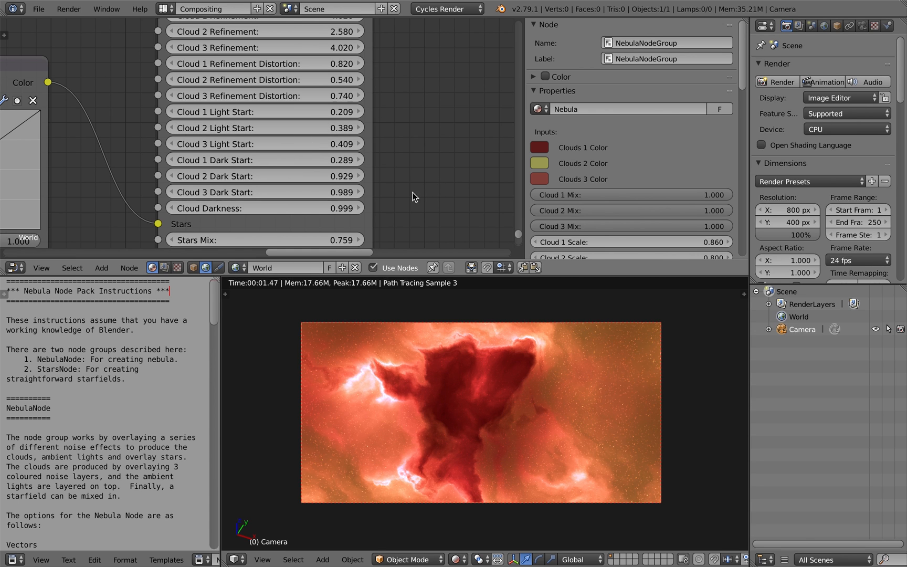
pyautogui.scroll(-3)
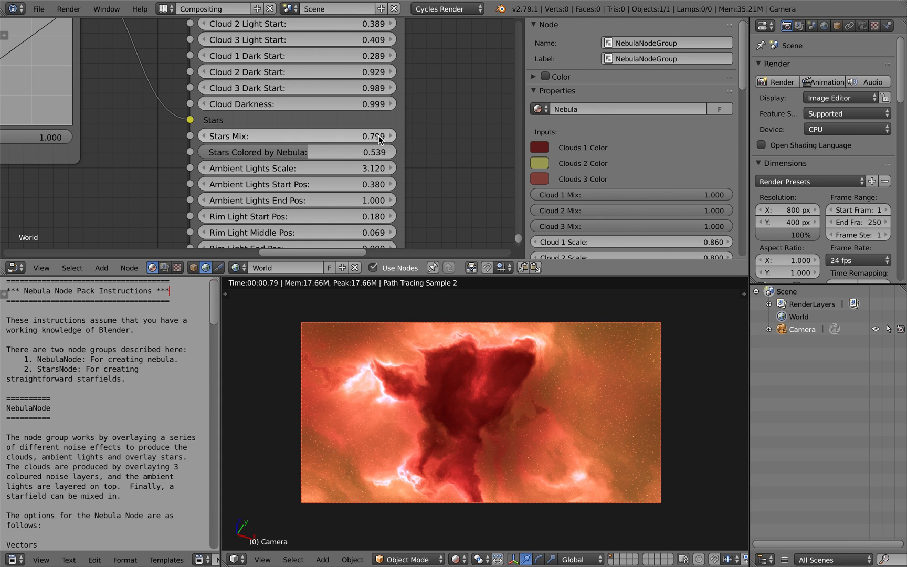
# Keep Ambient Lights Start Pos at 0.380, lower the End Pos and set Rim Light Start to 0.10.
pyautogui.scroll(-3)
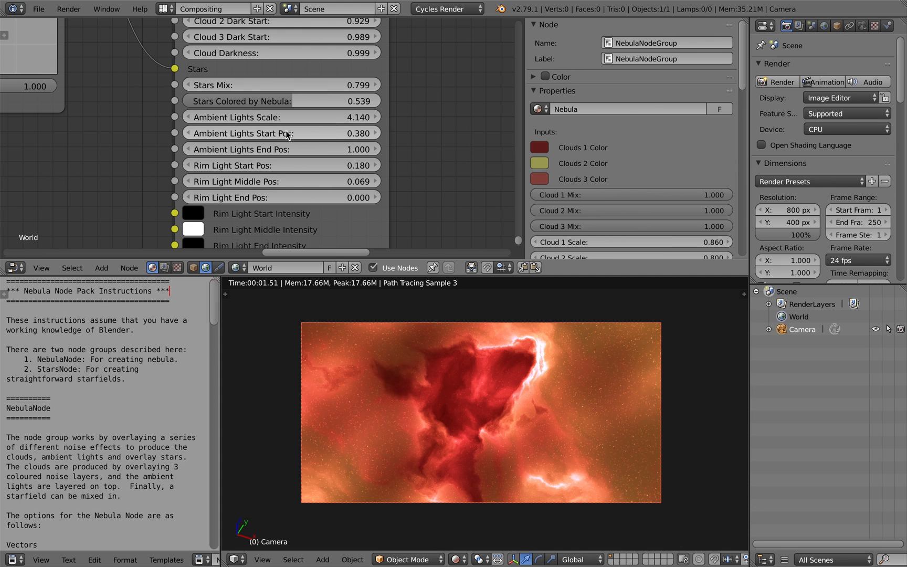
pyautogui.moveTo(261, 133); pyautogui.dragTo(347, 133)
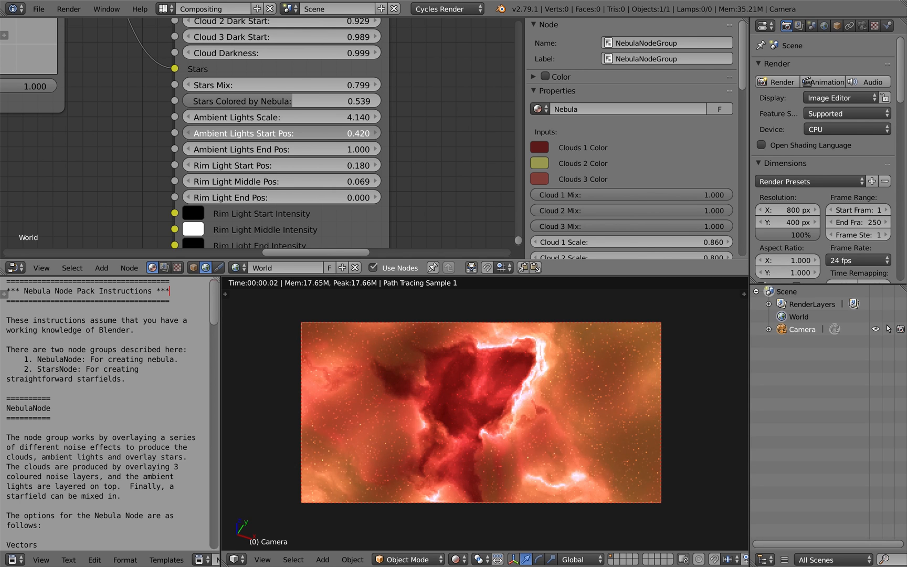
pyautogui.click(281, 133)
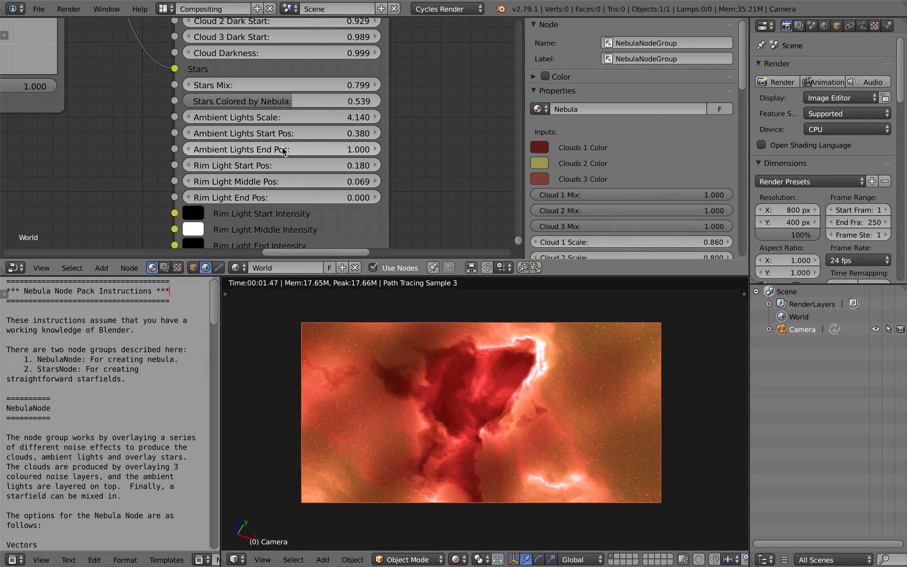
pyautogui.moveTo(359, 148); pyautogui.dragTo(277, 149)
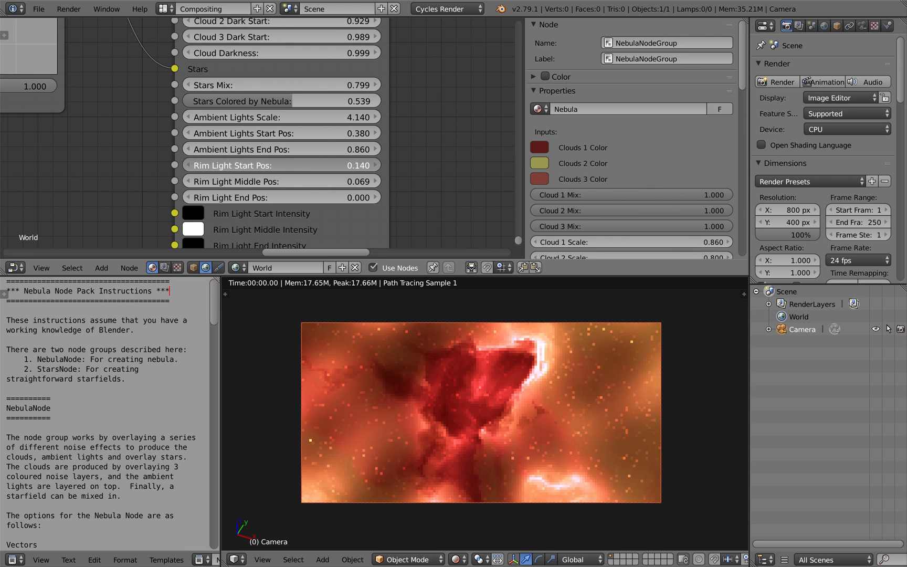
pyautogui.click(281, 165)
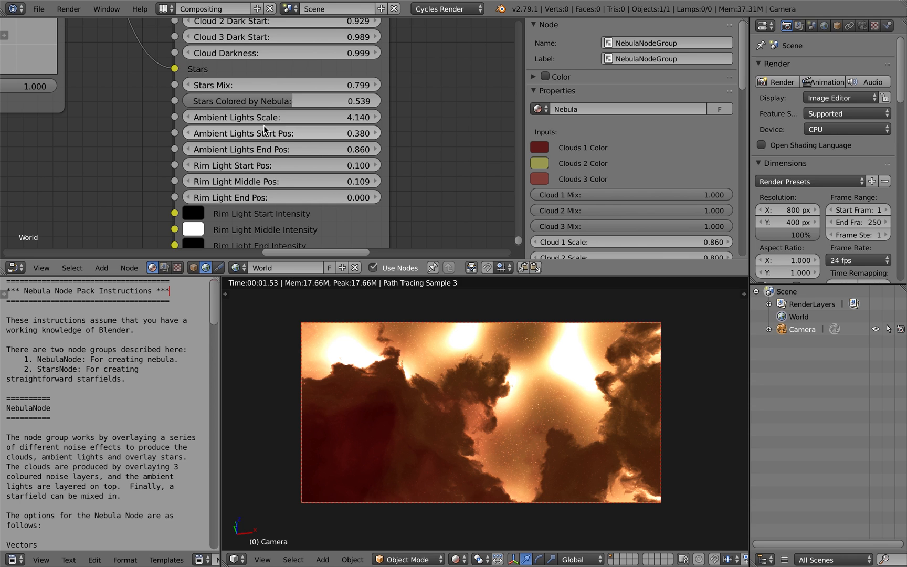
# Lower Ambient Lights Scale to 1.540 and Start Pos to 0.320 for a golden glow.
pyautogui.moveTo(319, 117); pyautogui.dragTo(284, 117)
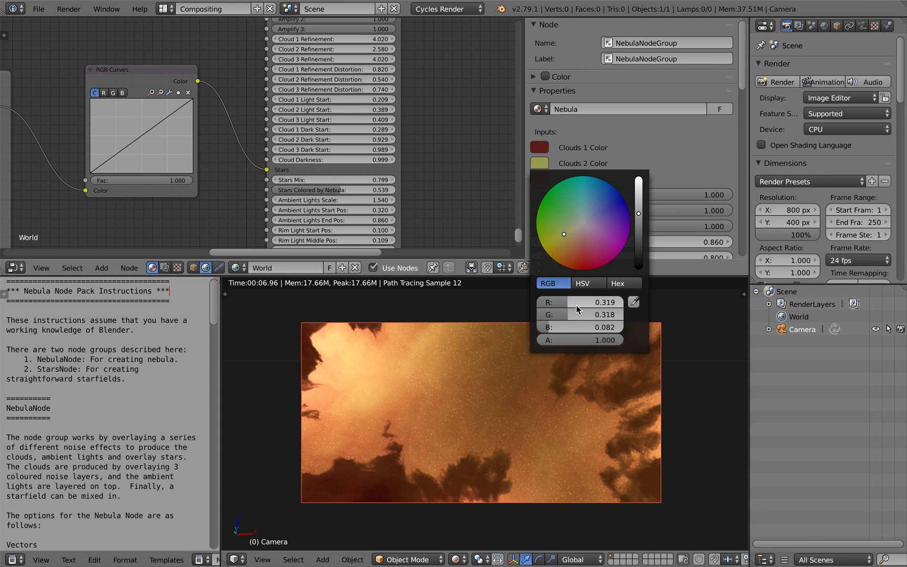
# Make the second cloud layer green and darken the first cloud layer to maroon.
pyautogui.click(587, 283)
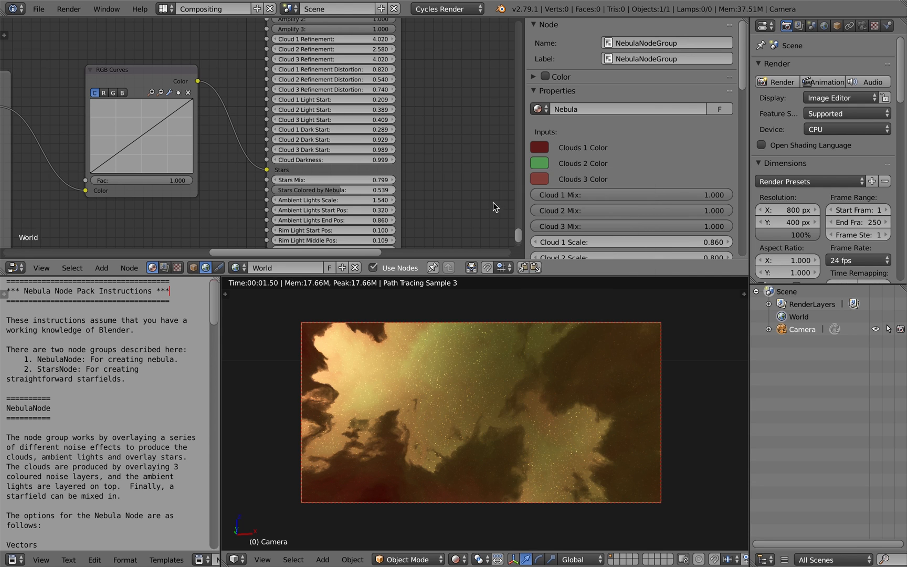
pyautogui.click(538, 147)
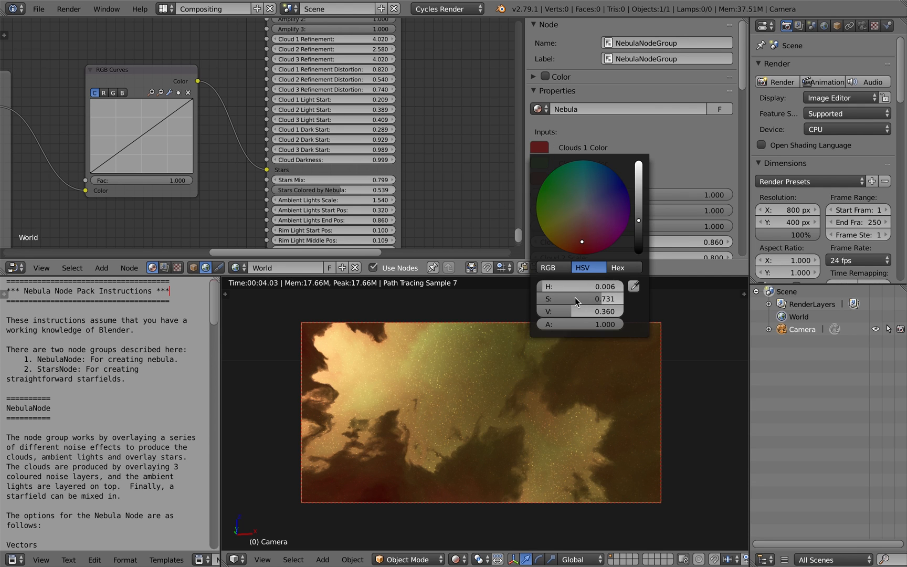
pyautogui.moveTo(596, 311); pyautogui.dragTo(579, 312)
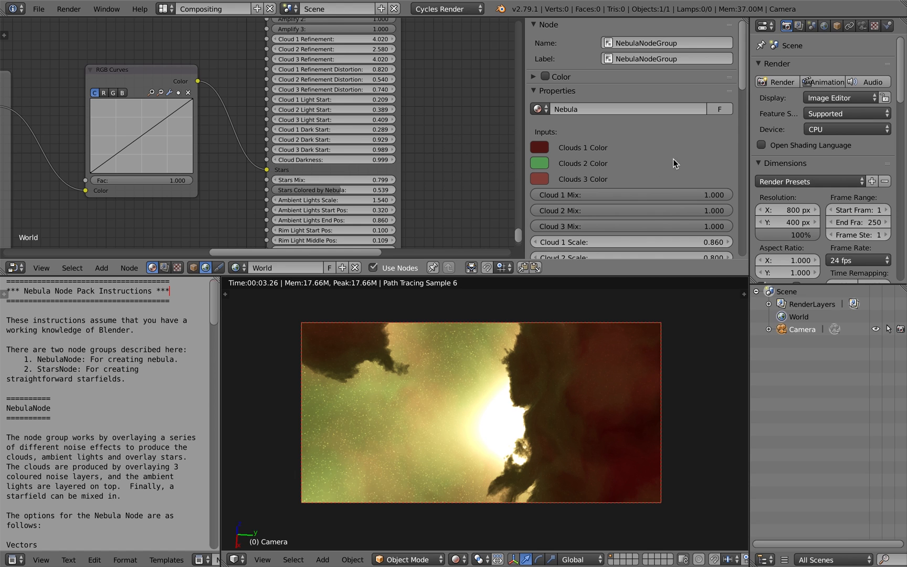
pyautogui.moveTo(467, 112)
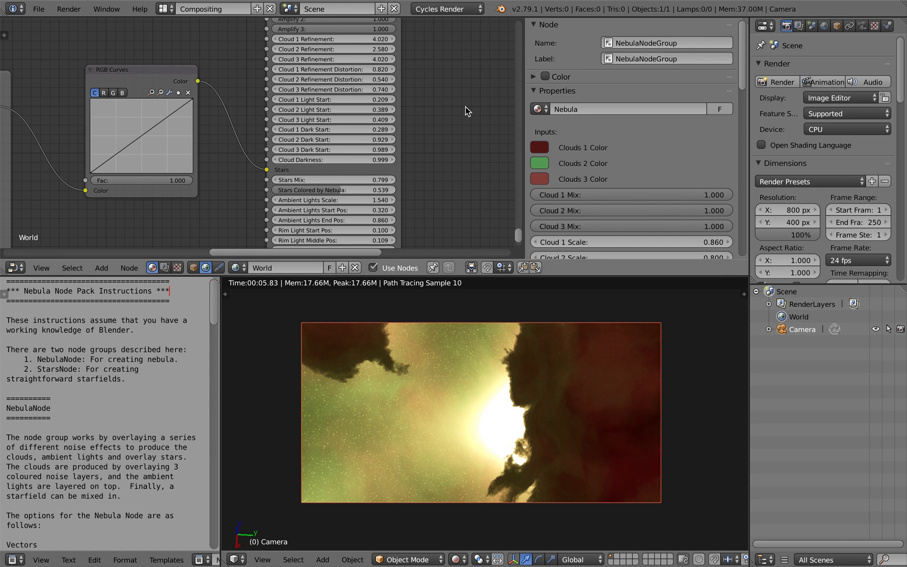